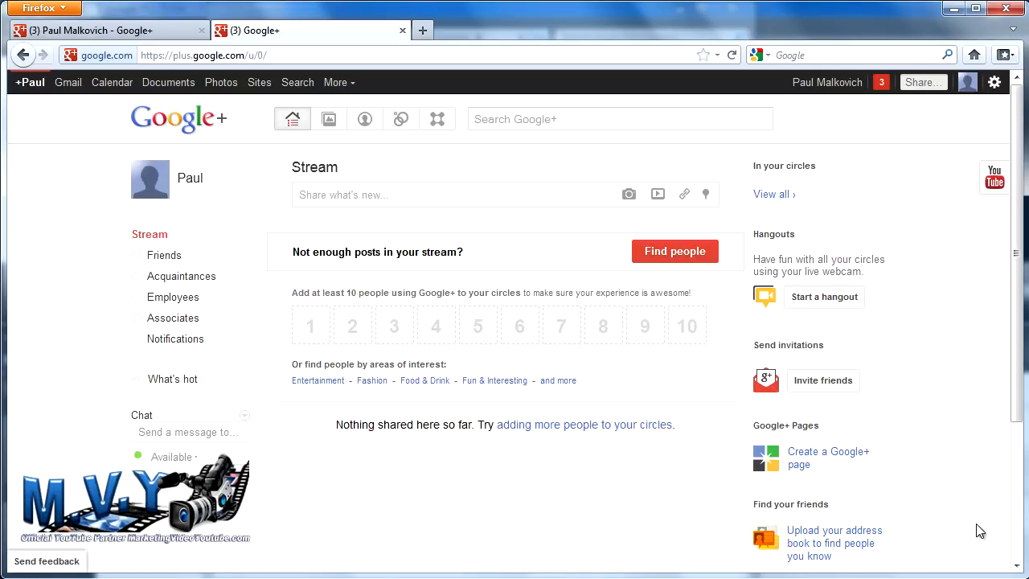
mouse_move(421, 167)
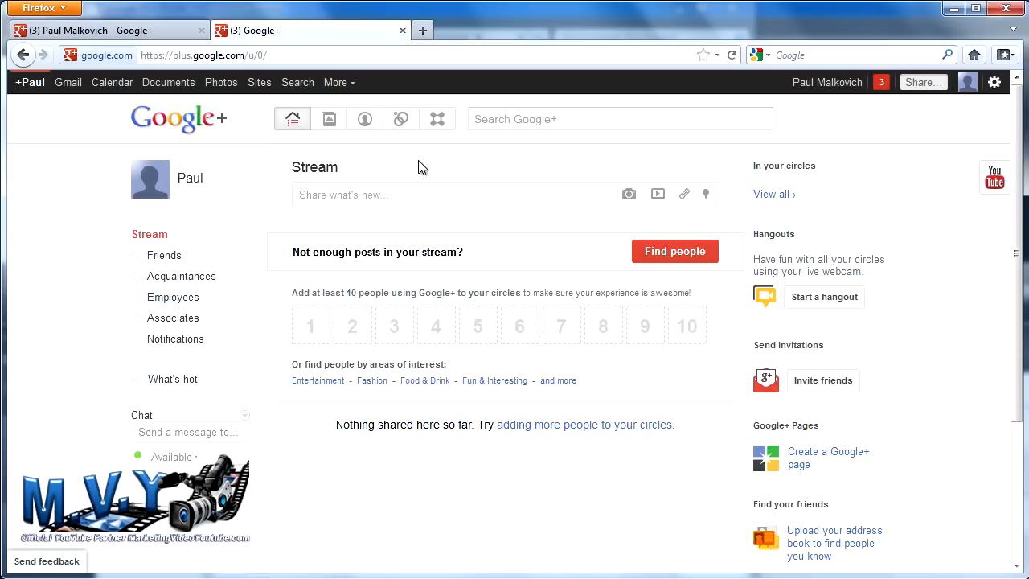
mouse_move(348, 152)
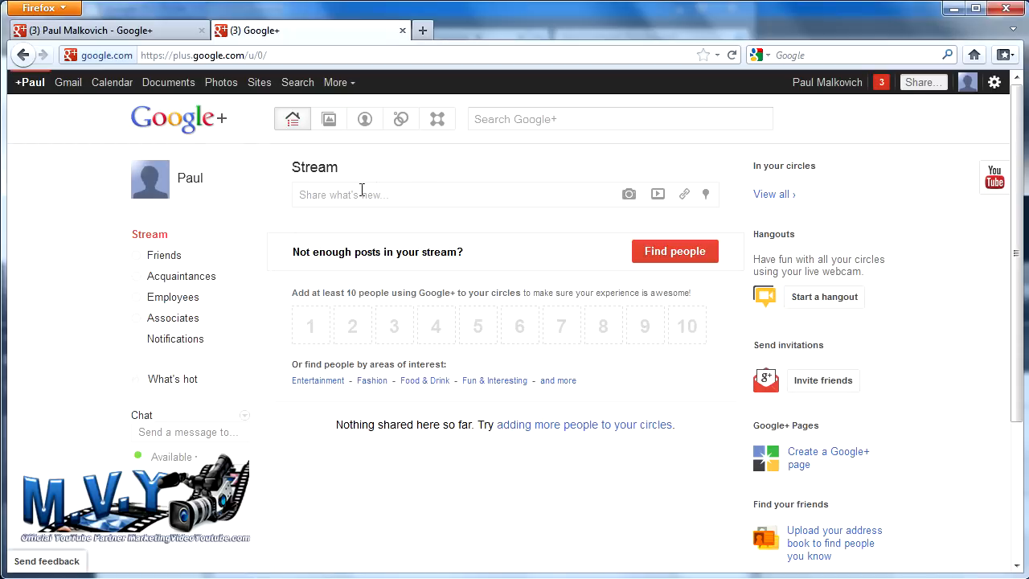
mouse_move(365, 119)
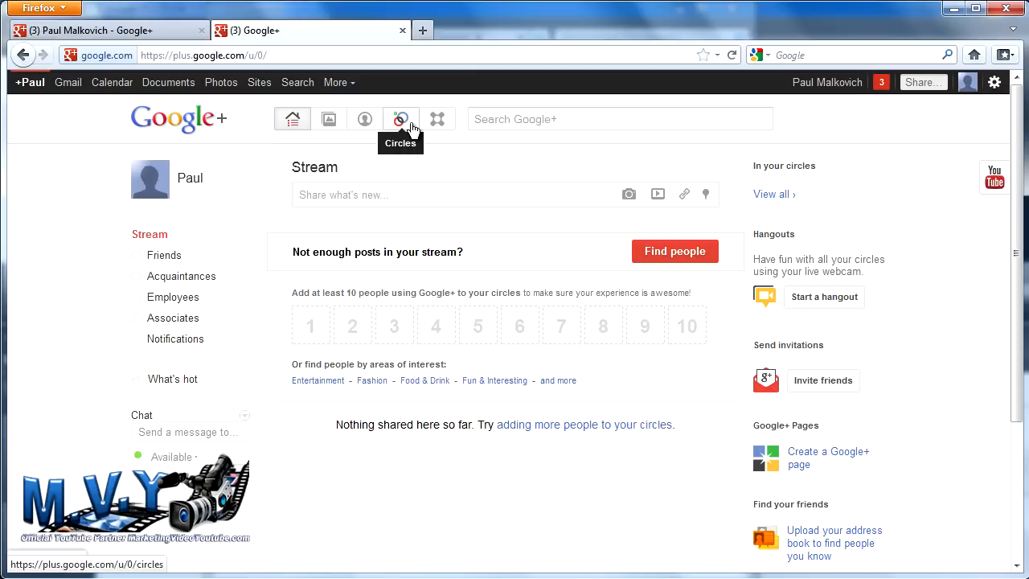
Go to the Circles page, where Friends, Acquaintances, Employees and Associates are all empty
click(400, 119)
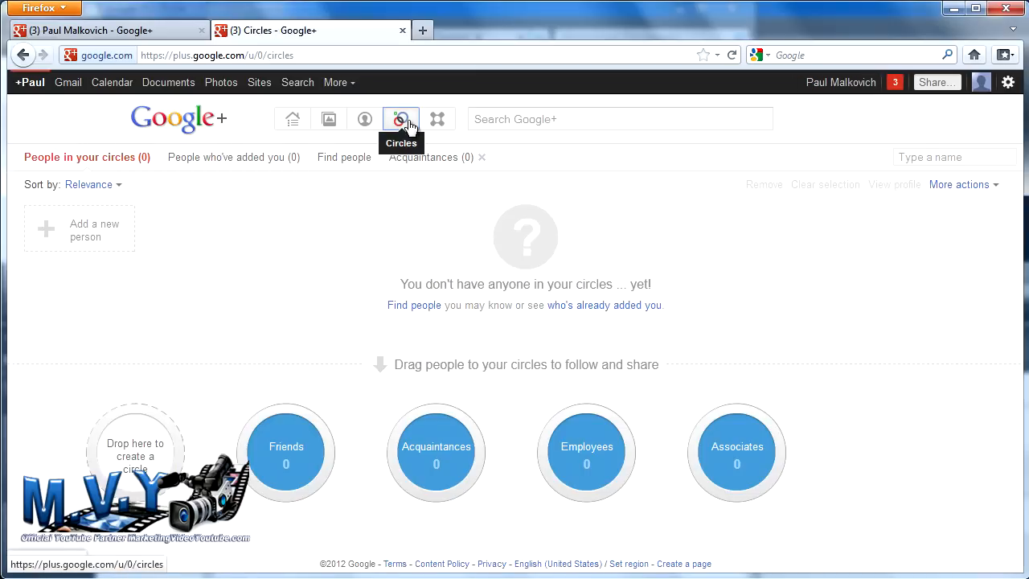
mouse_move(641, 215)
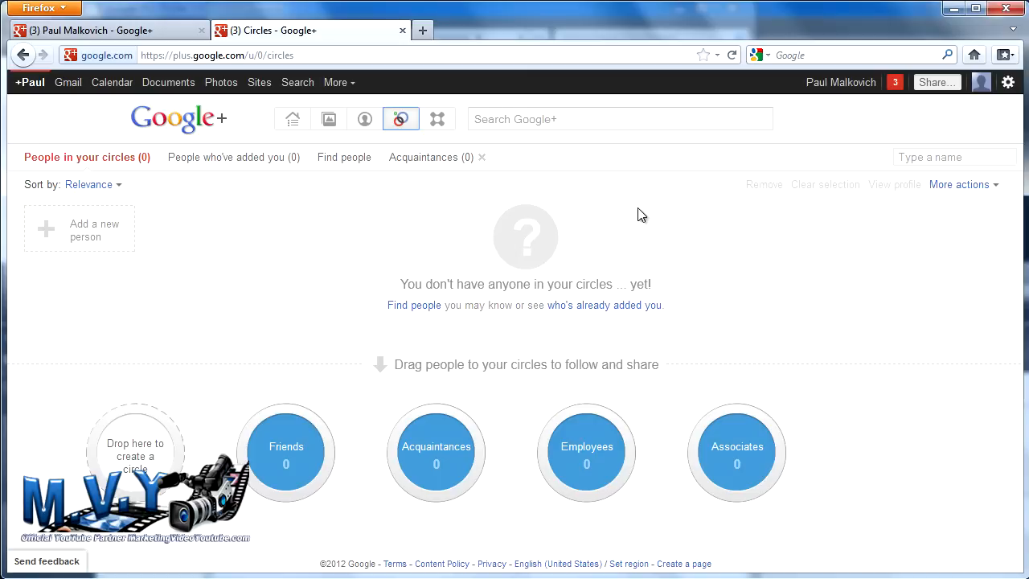
mouse_move(243, 295)
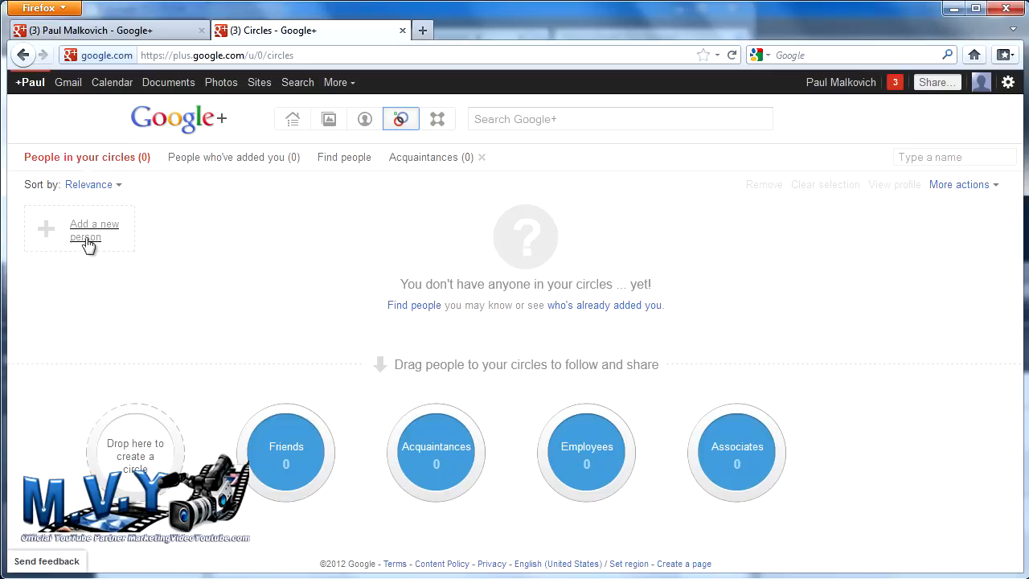
mouse_move(63, 247)
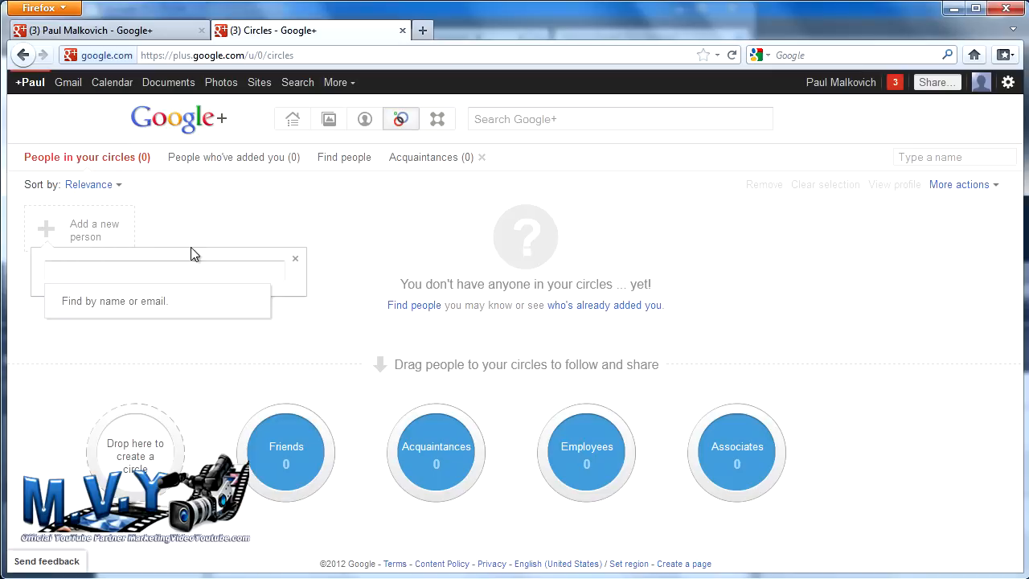
mouse_move(94, 230)
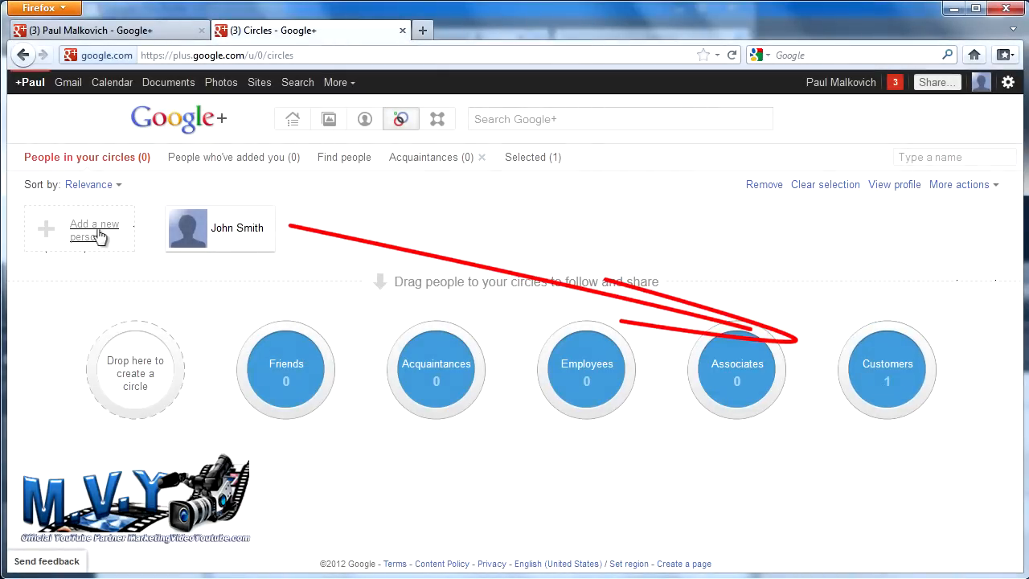
Deselect John Smith, leaving him as the one member of the Customers circle
click(94, 230)
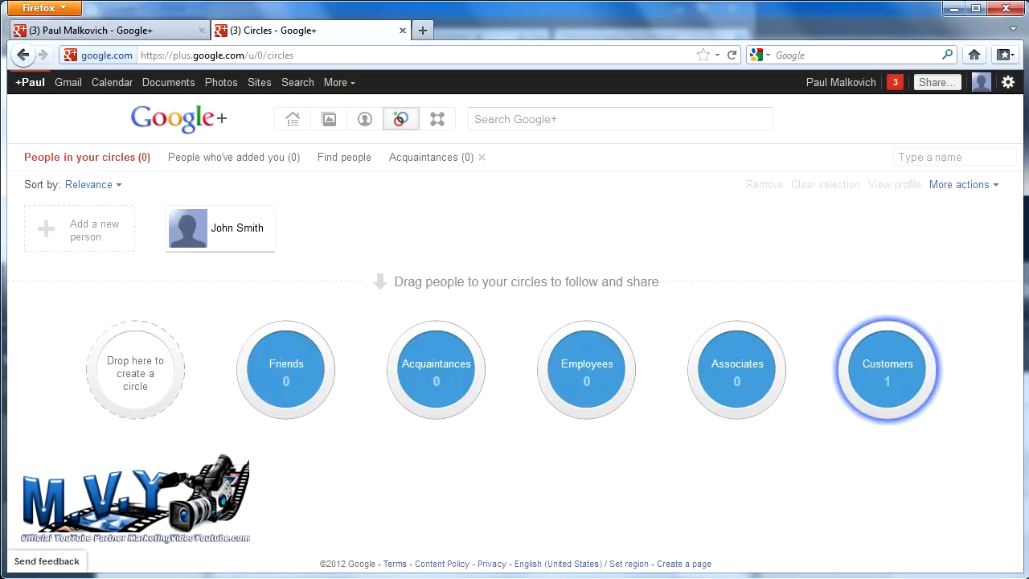
mouse_move(449, 229)
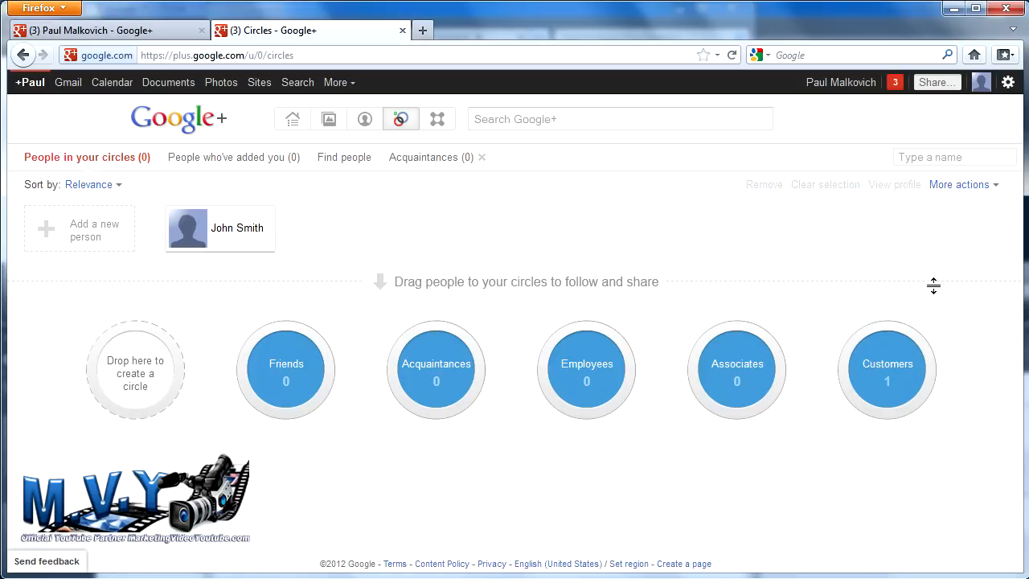
mouse_move(831, 364)
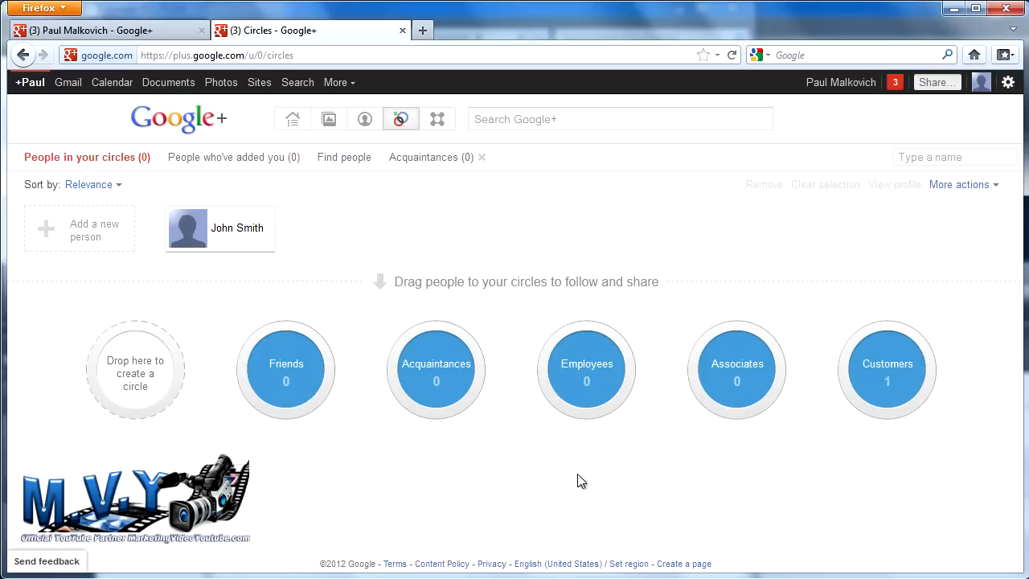
mouse_move(392, 458)
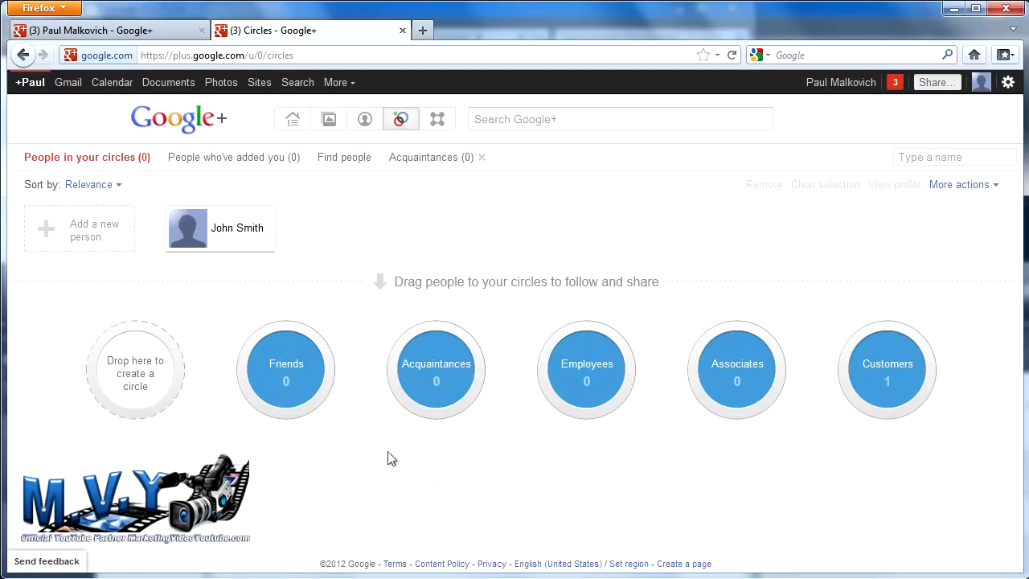
mouse_move(575, 427)
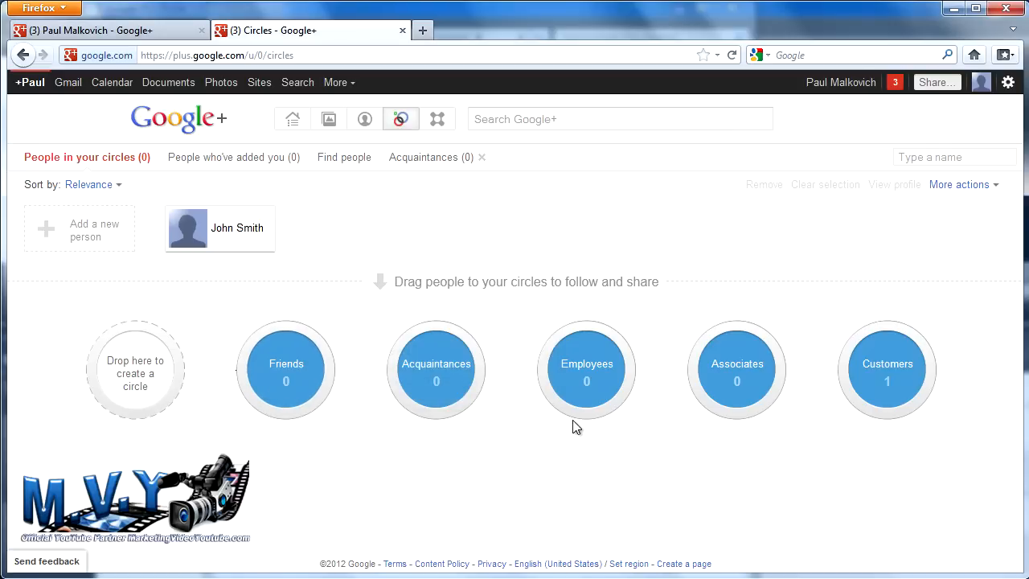
mouse_move(822, 474)
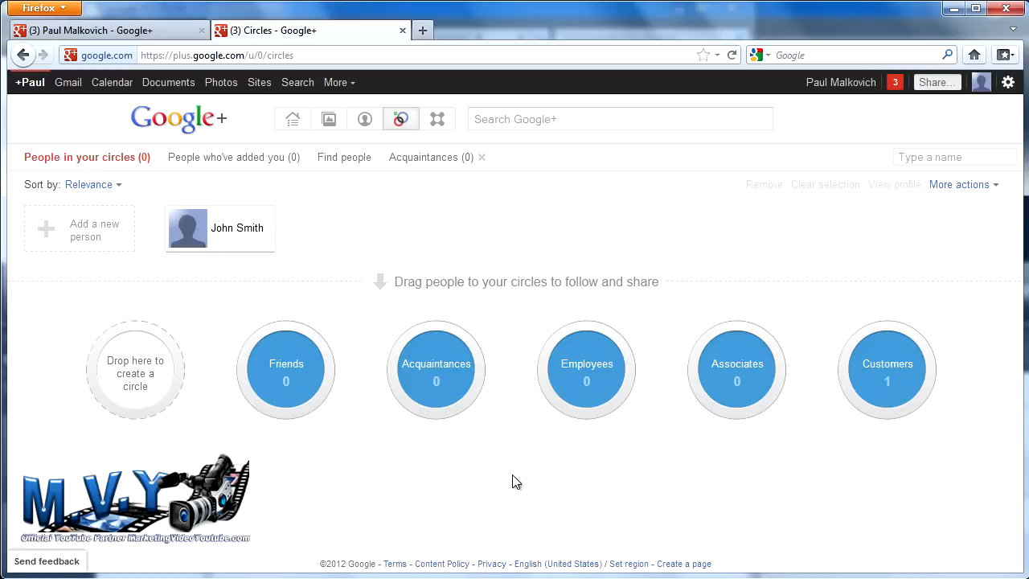
mouse_move(857, 391)
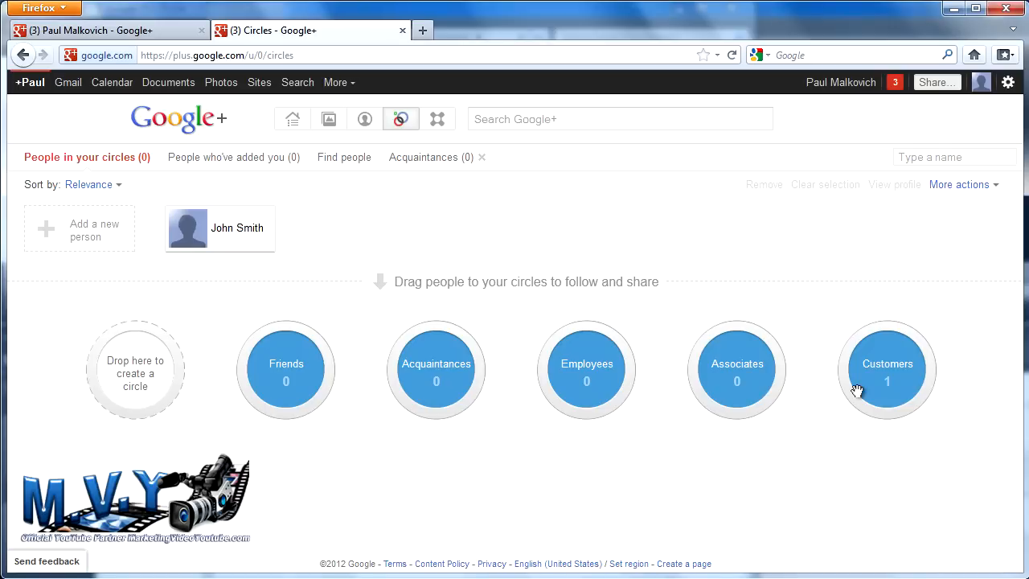
mouse_move(886, 368)
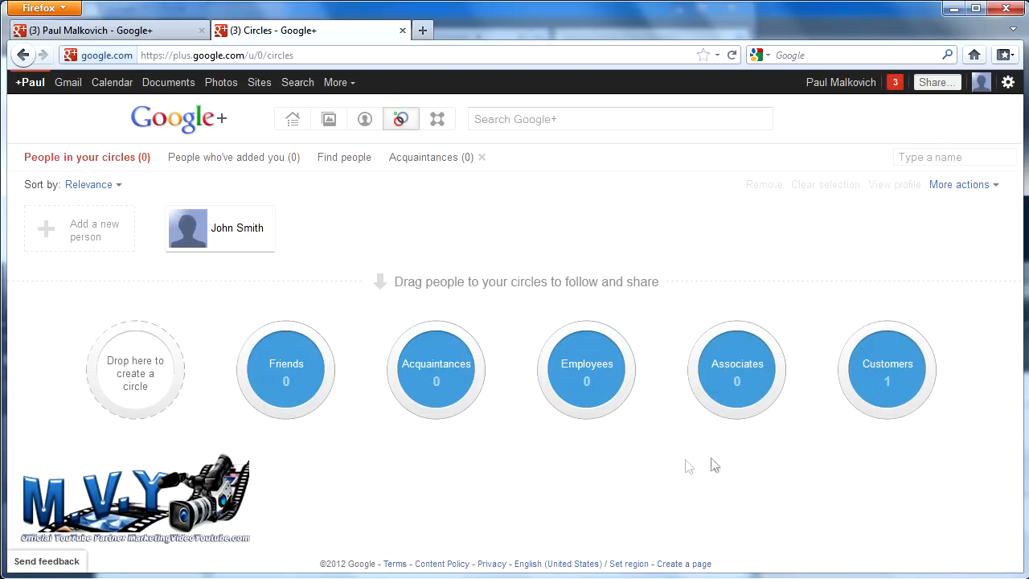
mouse_move(554, 476)
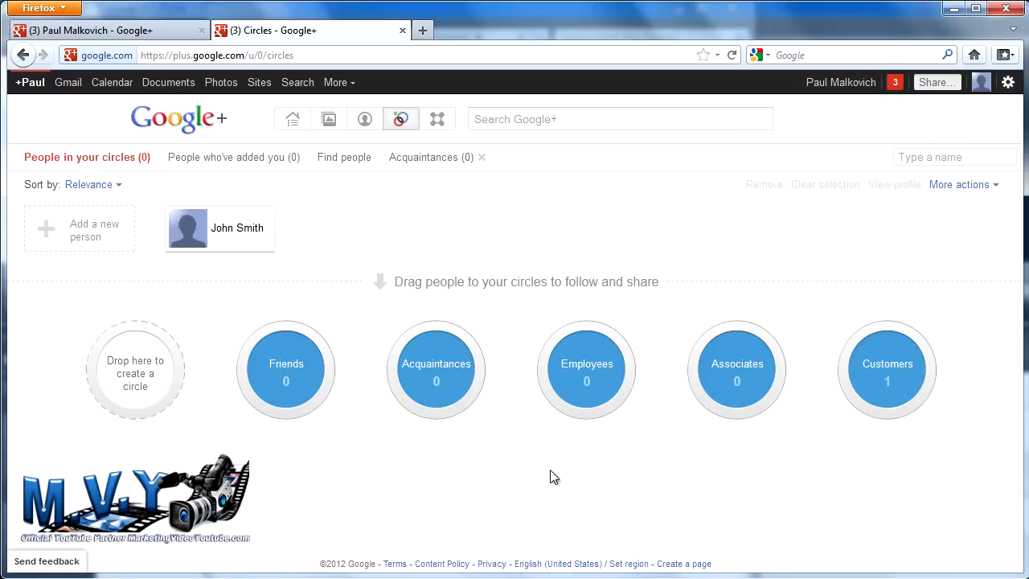
mouse_move(898, 420)
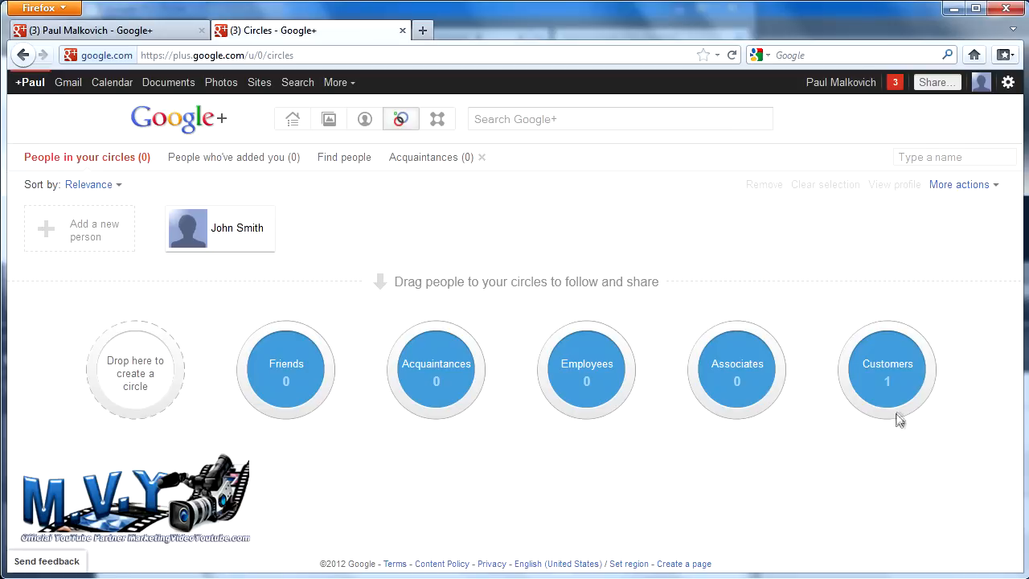